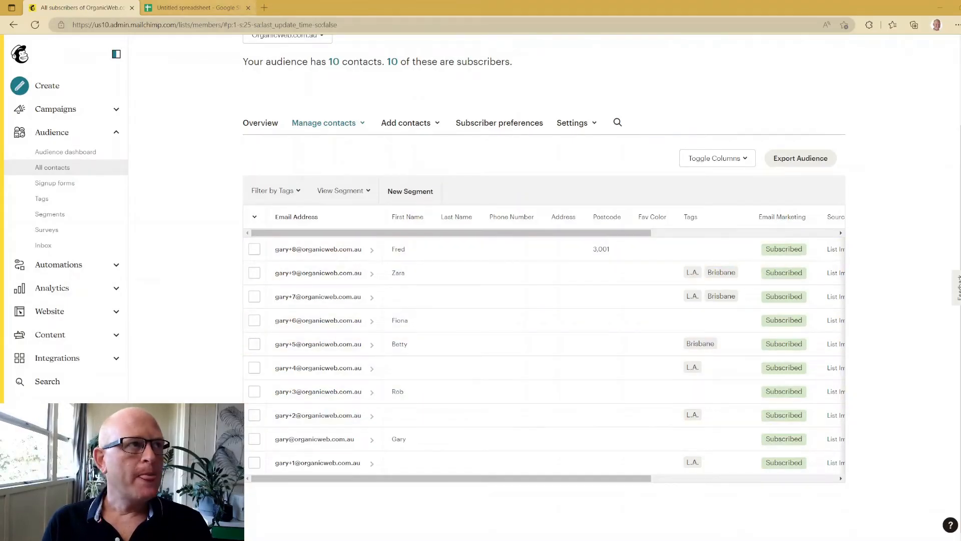
Bring up the Google Sheets tab holding the two contacts to copy.
click(196, 7)
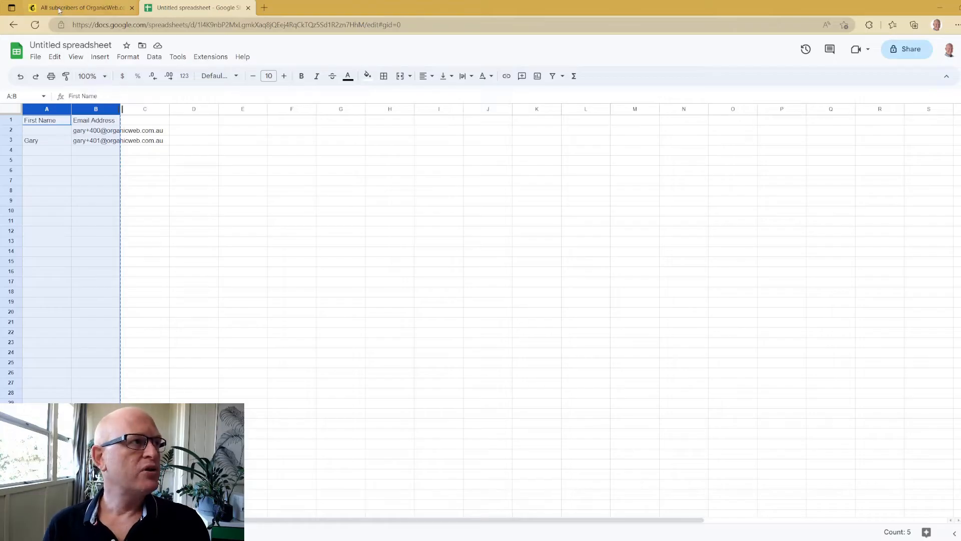
Start an Import contacts flow from the audience's Add contacts menu.
click(81, 7)
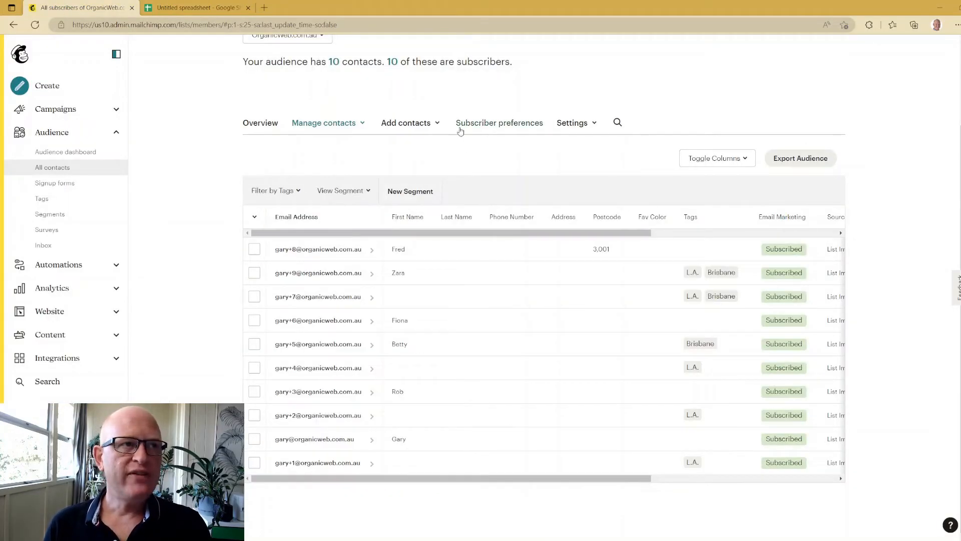
click(405, 123)
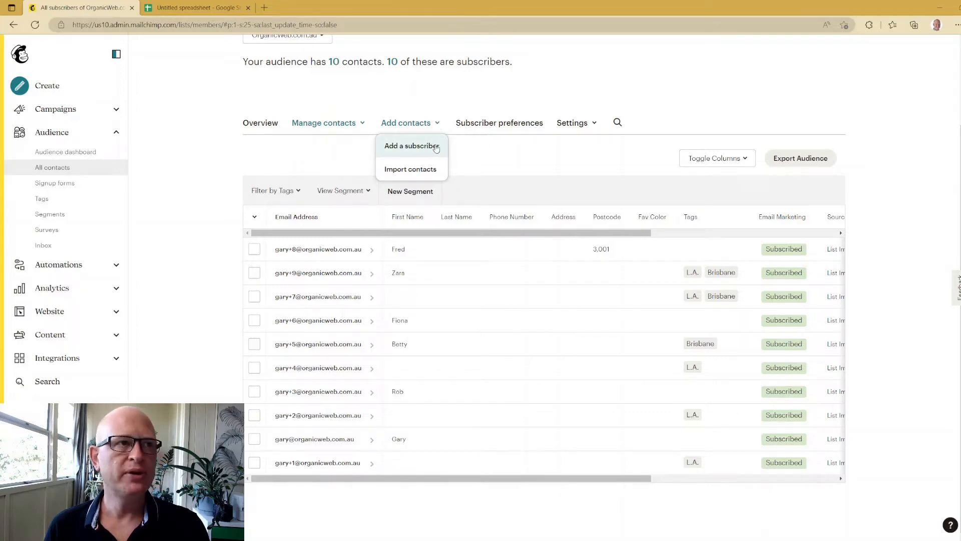
click(410, 168)
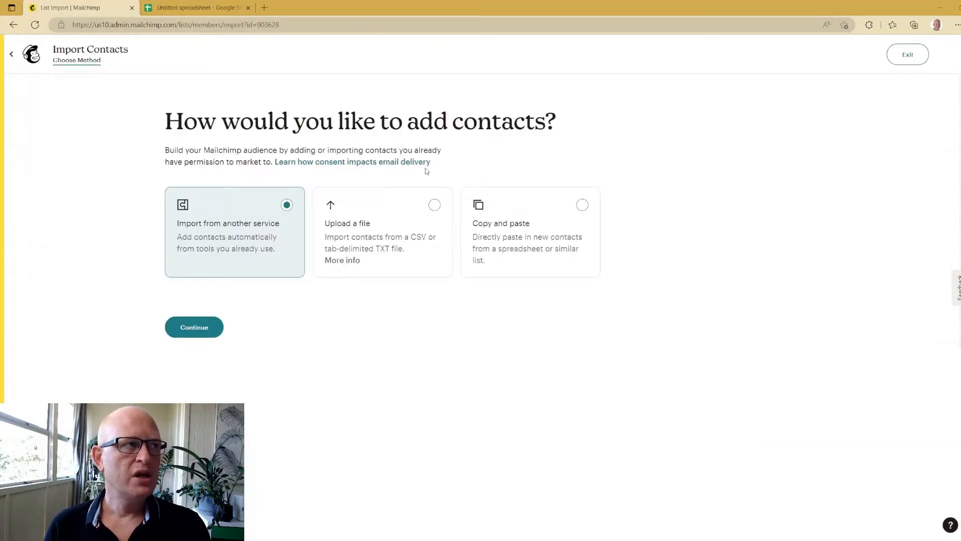
mouse_move(349, 284)
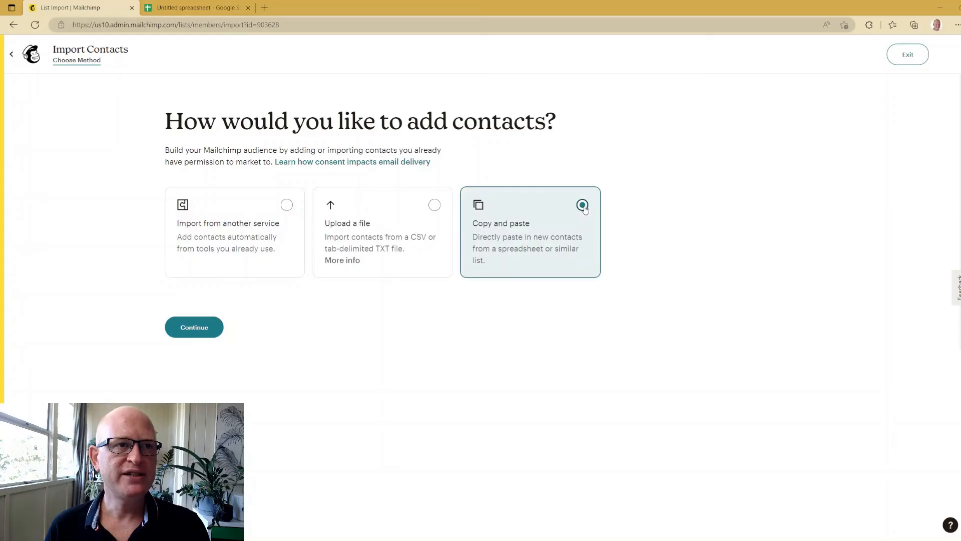
Paste the two copied contacts into the import and continue to Organize.
click(193, 326)
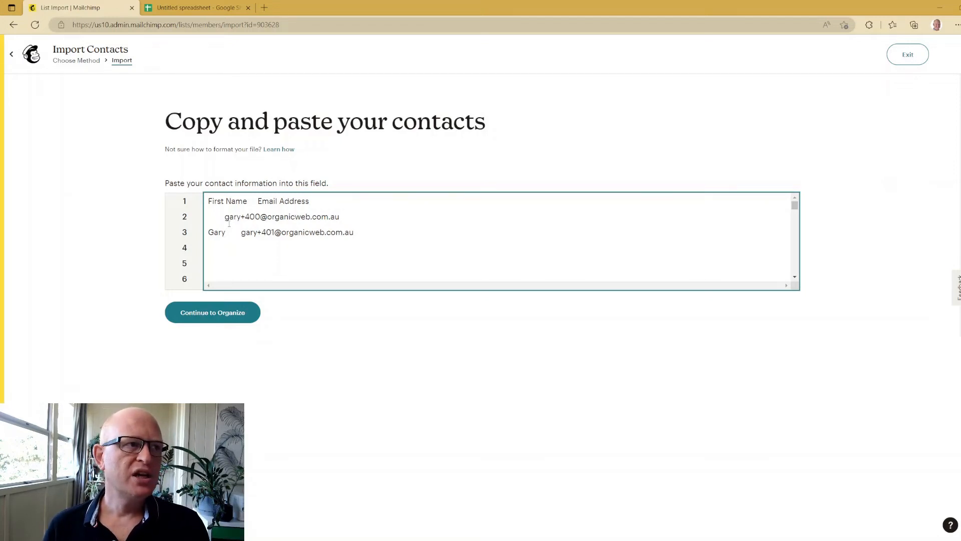
click(213, 313)
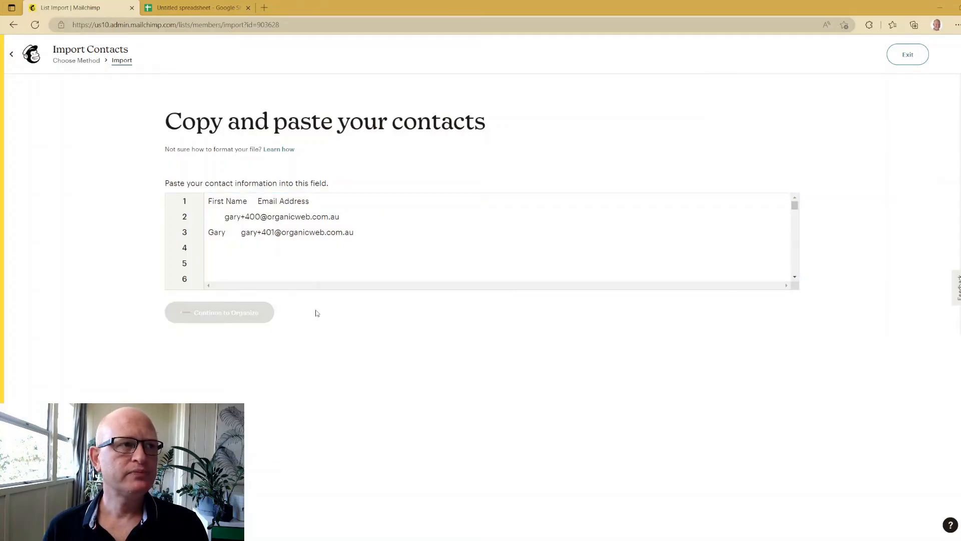
click(220, 313)
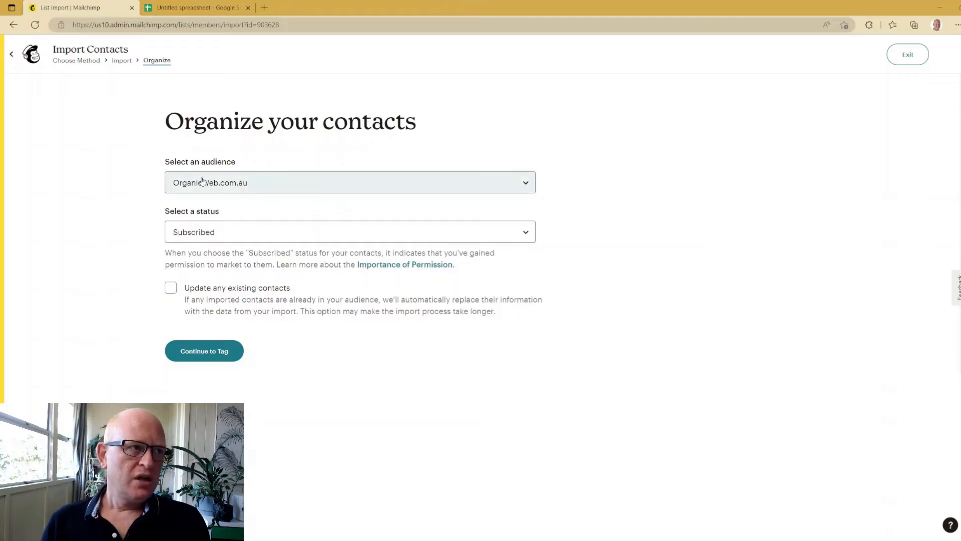
Import to OrganicWeb.com.au as Subscribed, updating existing contacts, and continue to Tag.
click(349, 182)
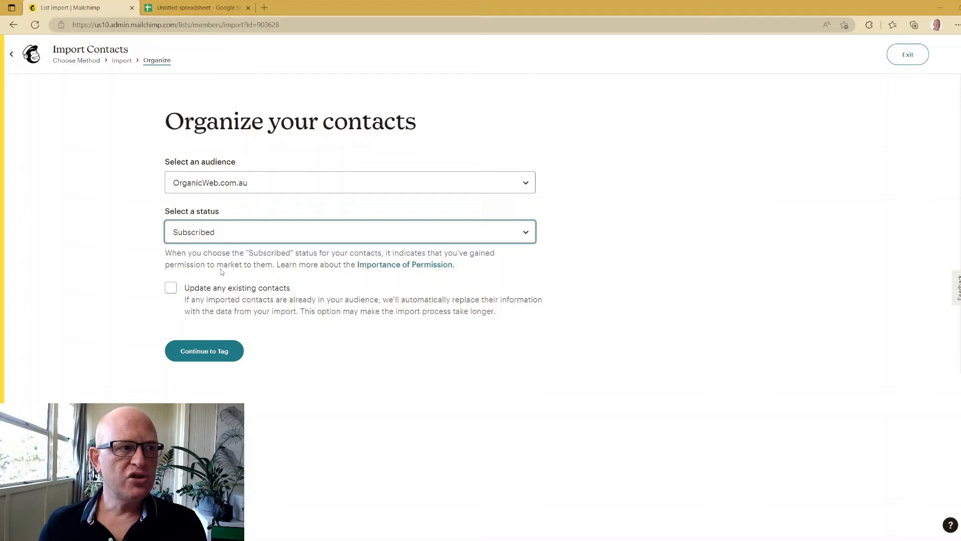
mouse_move(227, 280)
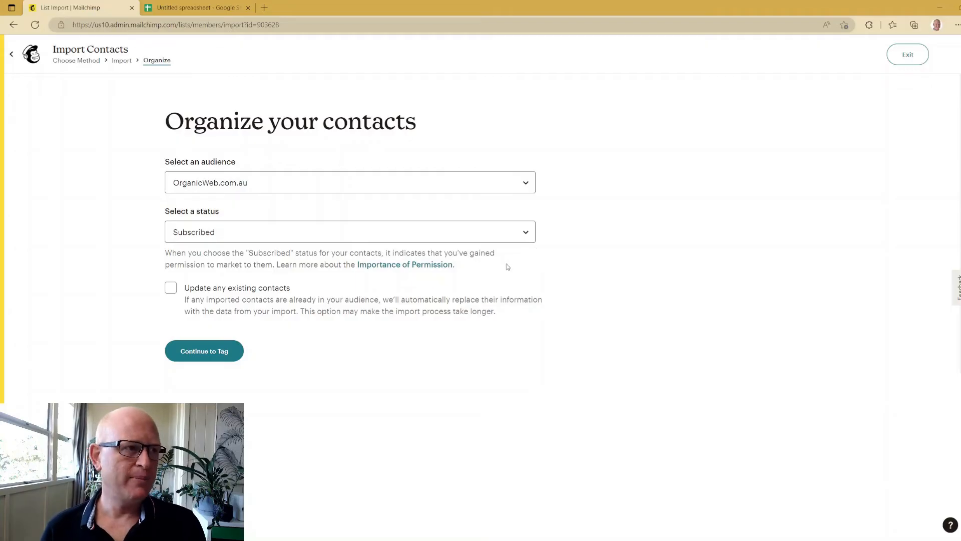
click(171, 287)
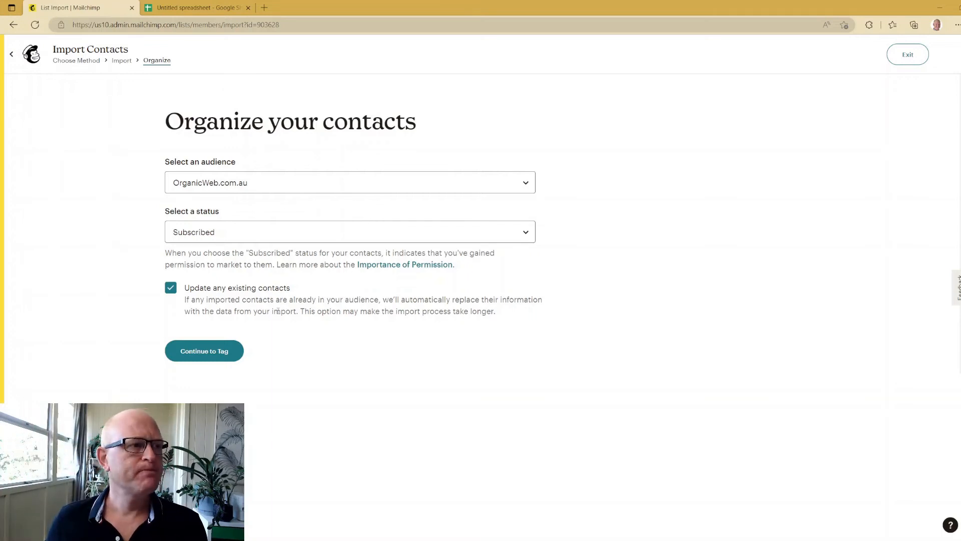
click(203, 350)
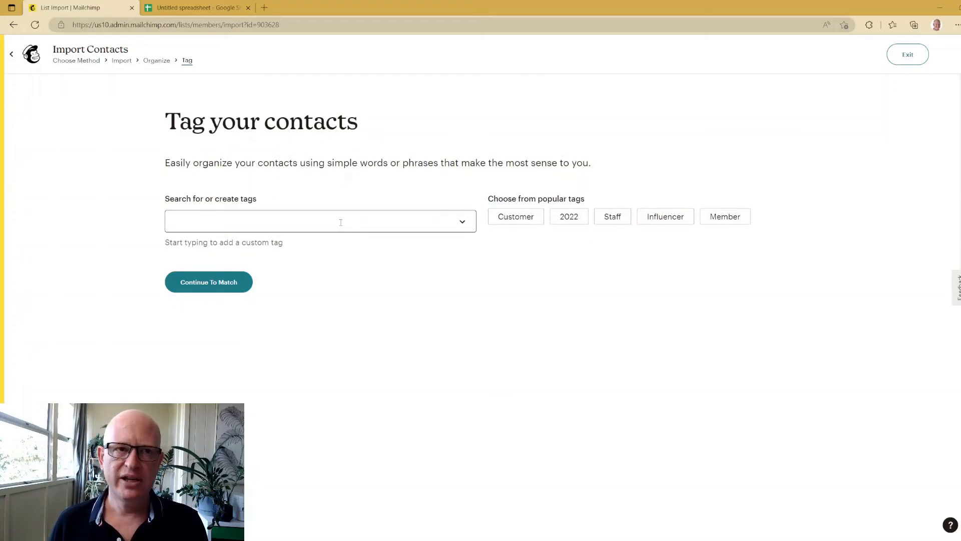
mouse_move(538, 242)
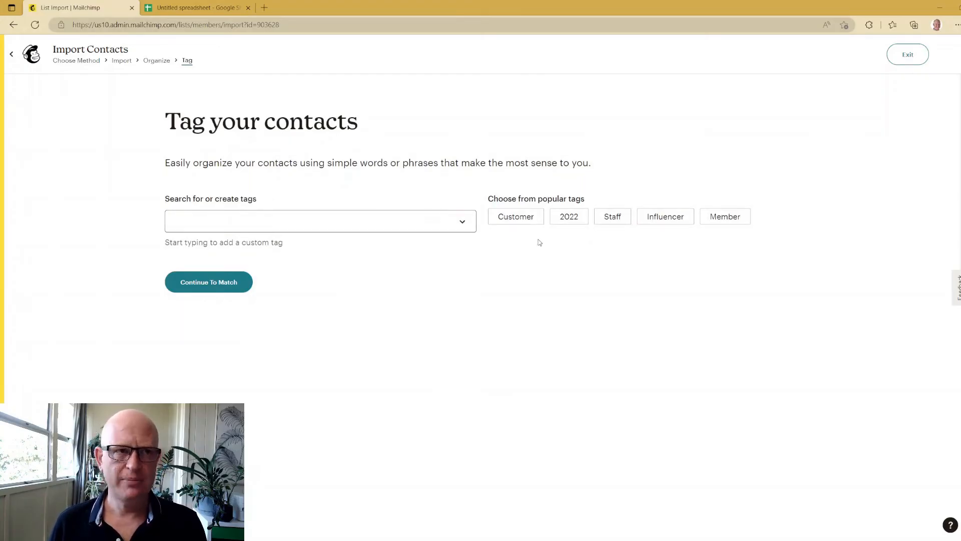
Skip tags, map the first column to First Name (FNAME), and finalize the column matching.
click(208, 281)
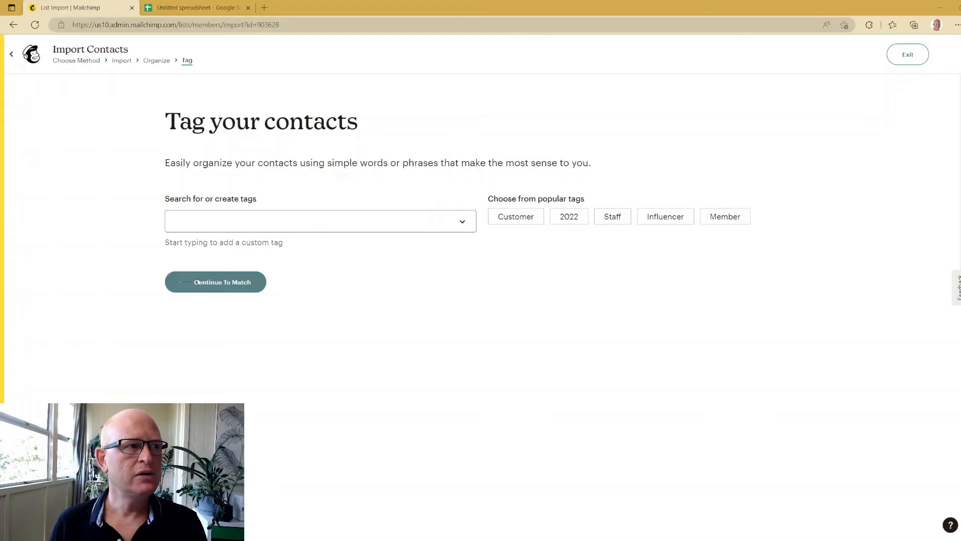
click(215, 282)
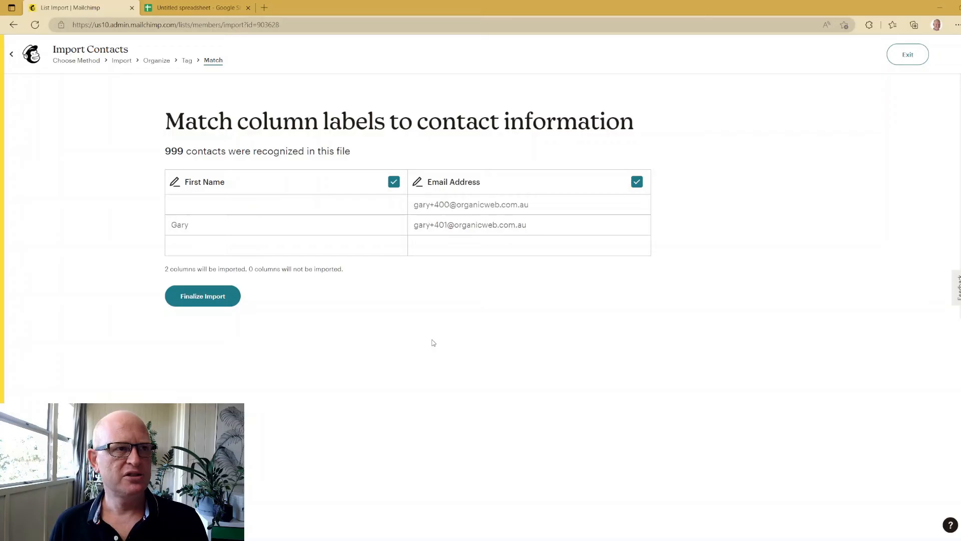
mouse_move(527, 193)
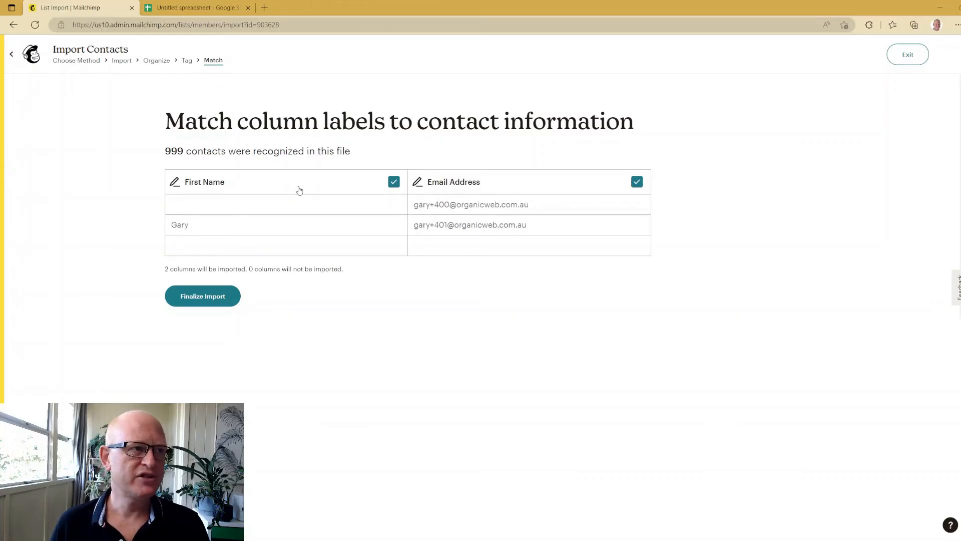
click(174, 182)
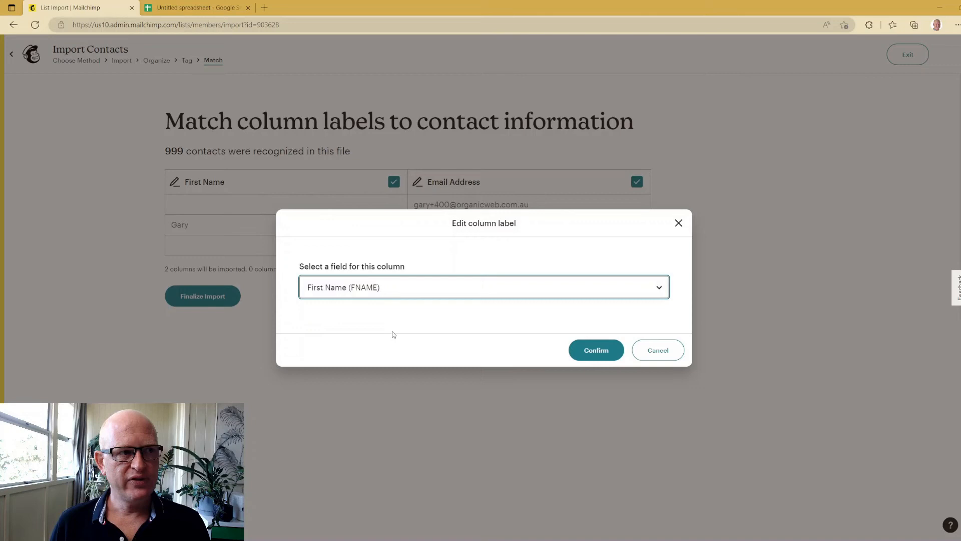
mouse_move(356, 311)
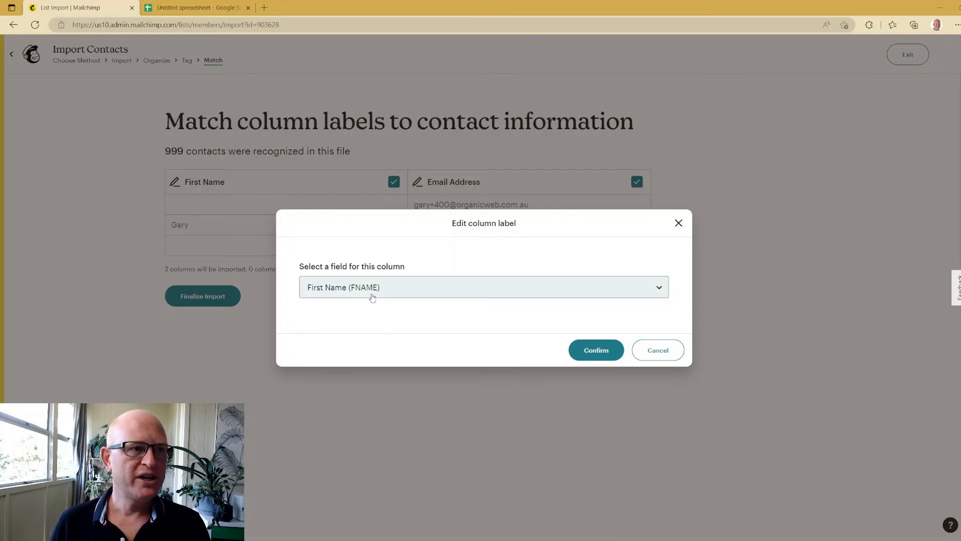
click(595, 350)
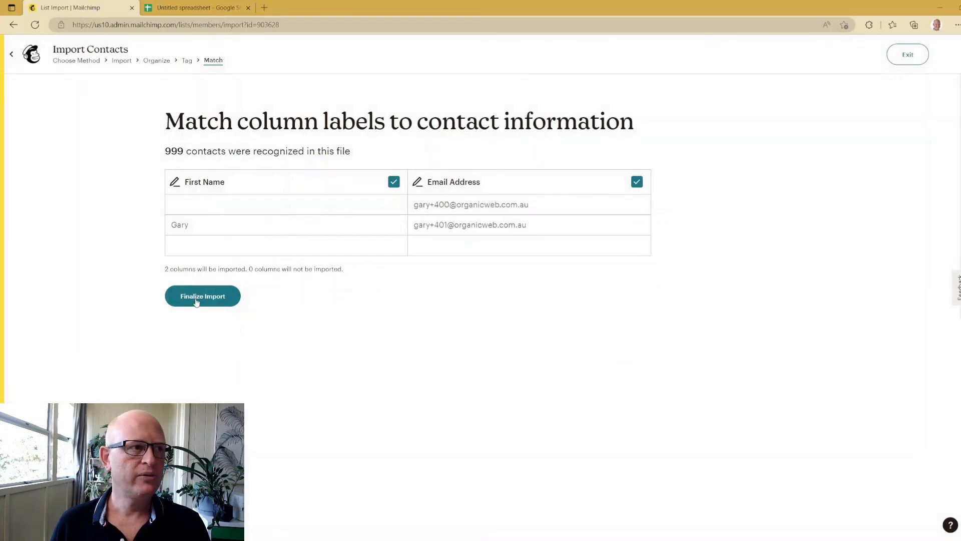
click(203, 296)
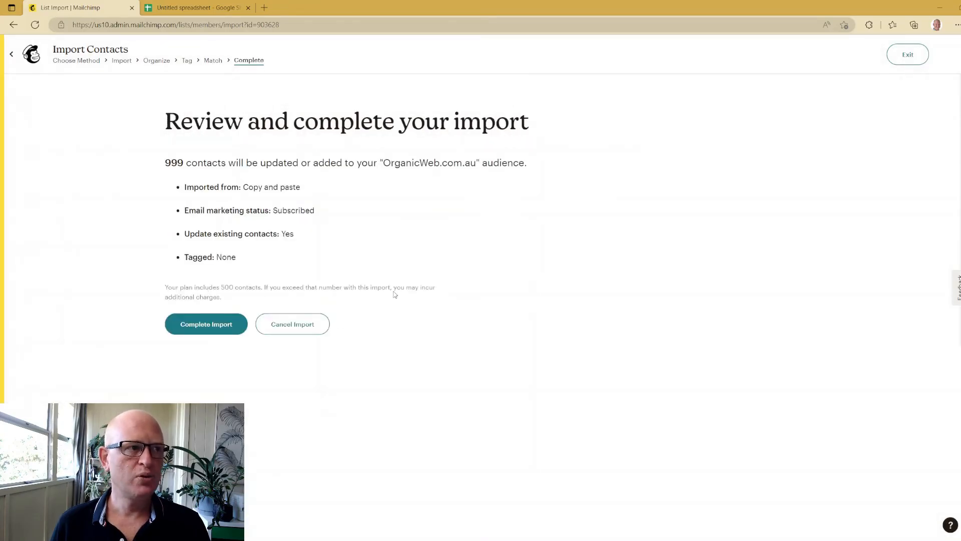
mouse_move(277, 315)
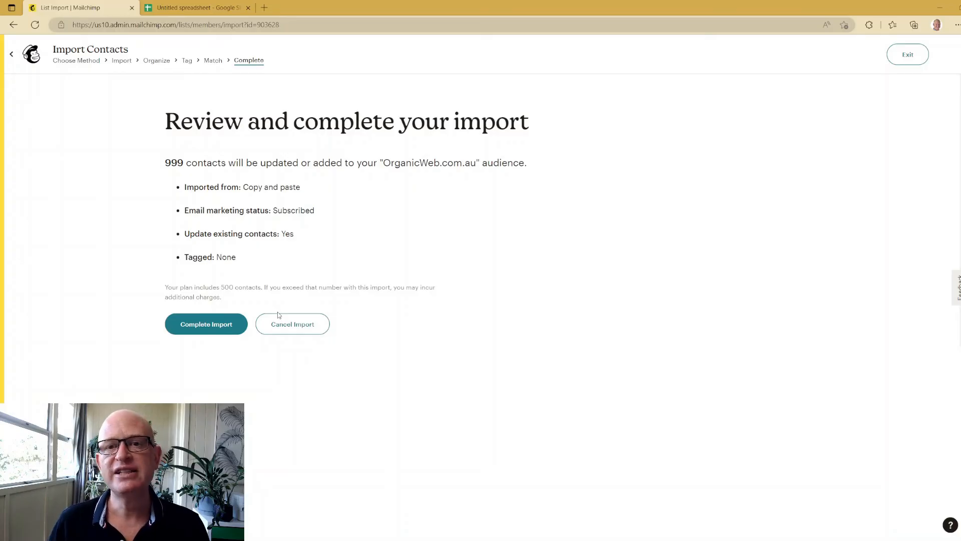
Complete the import and view the audience's contact list, now at 12 contacts.
click(206, 324)
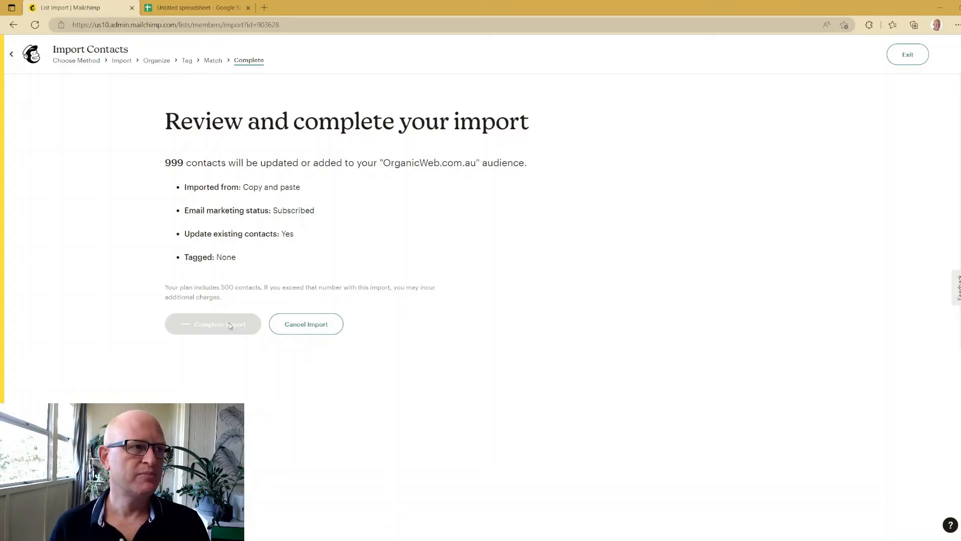
click(213, 324)
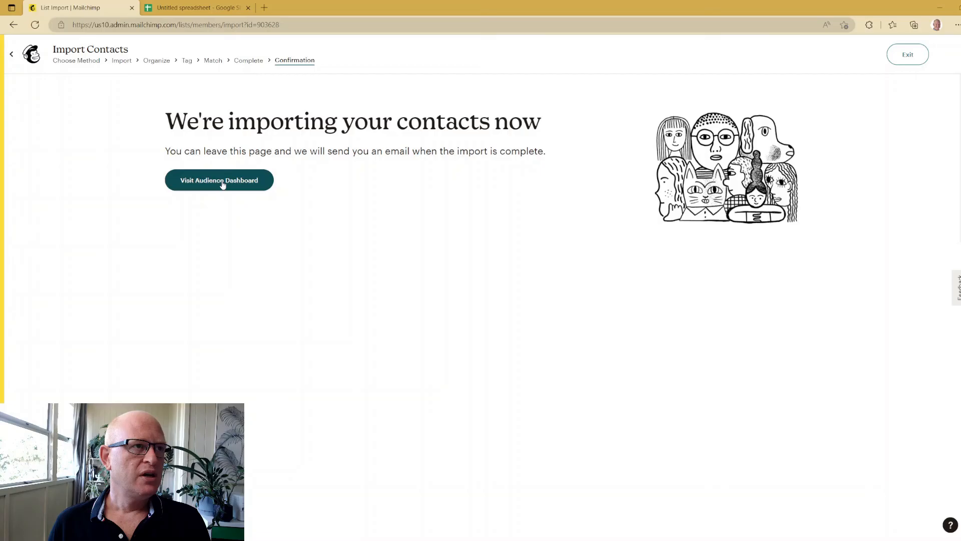
click(219, 179)
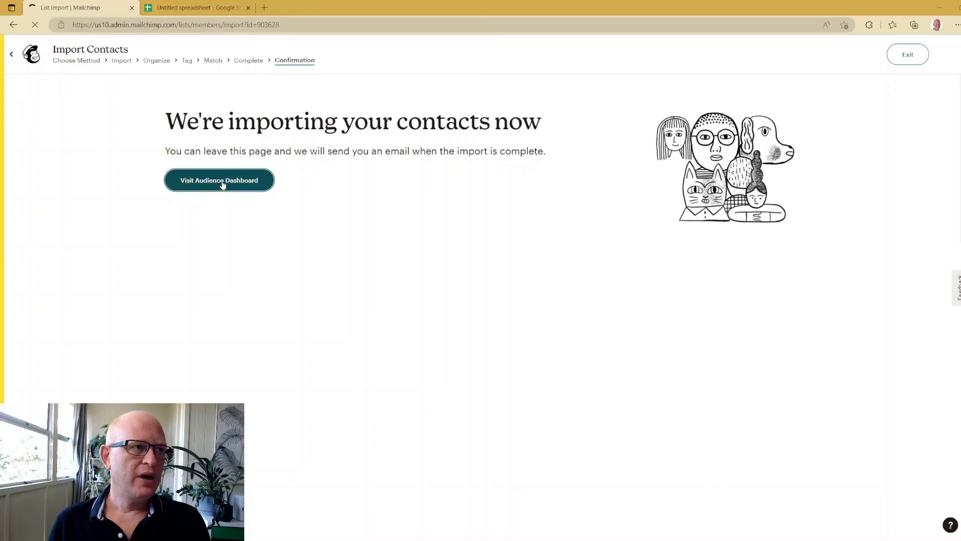
click(219, 180)
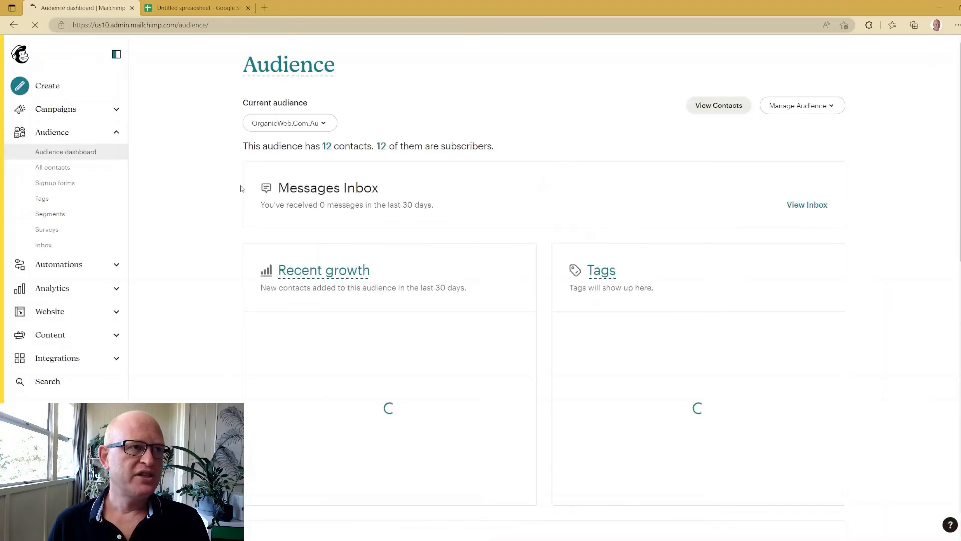
click(718, 105)
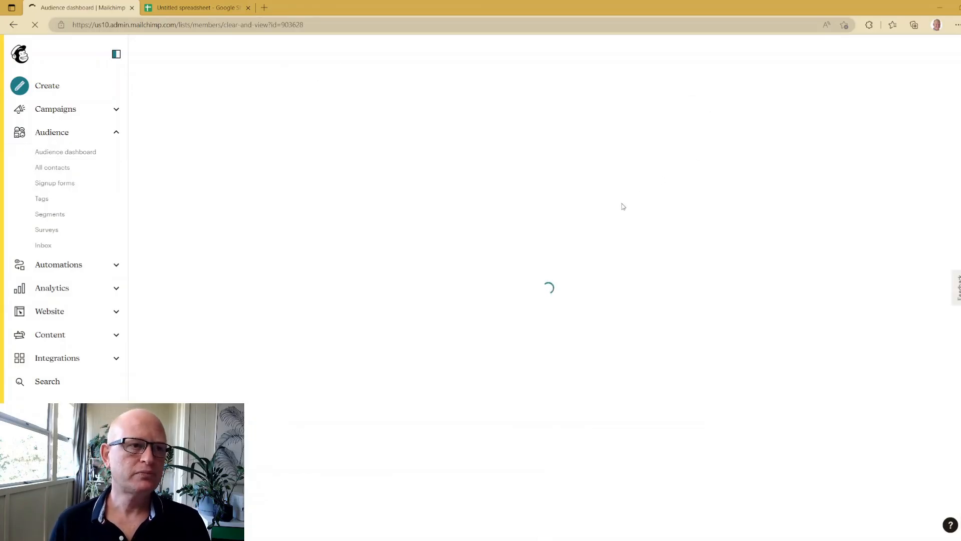
click(52, 167)
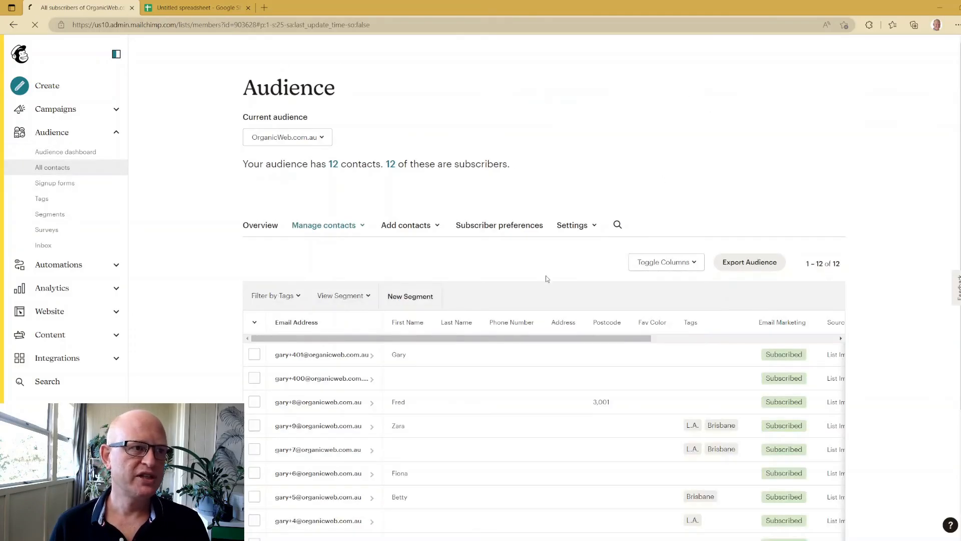
scroll(down, 3)
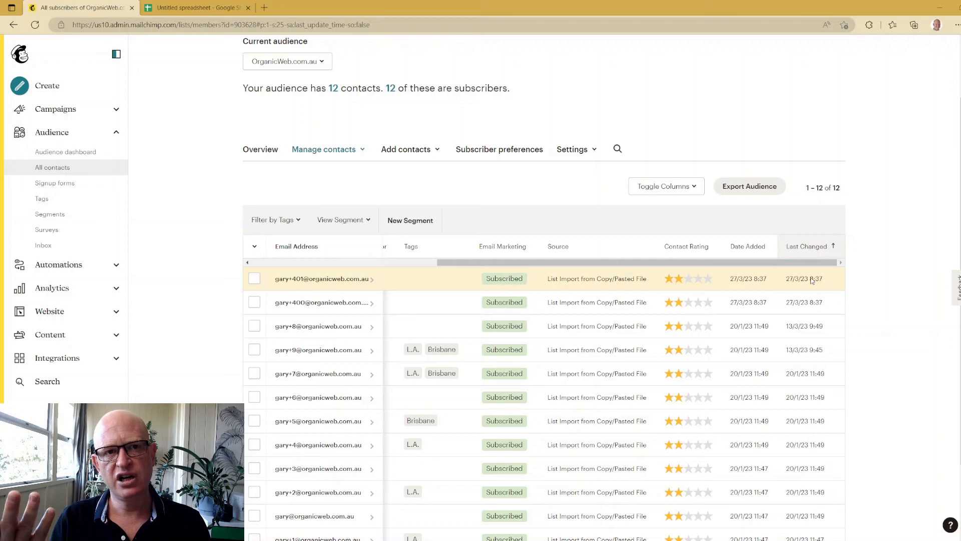
mouse_move(796, 279)
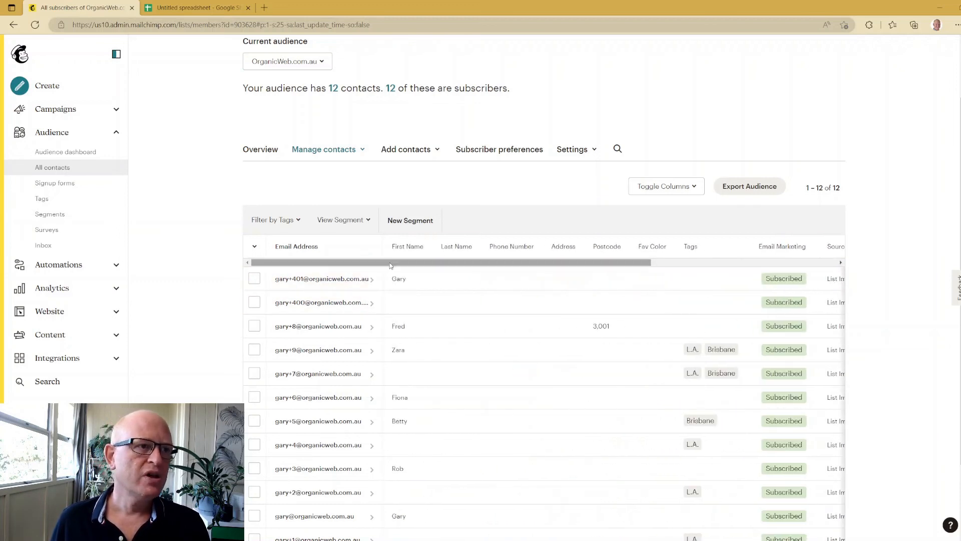
mouse_move(350, 278)
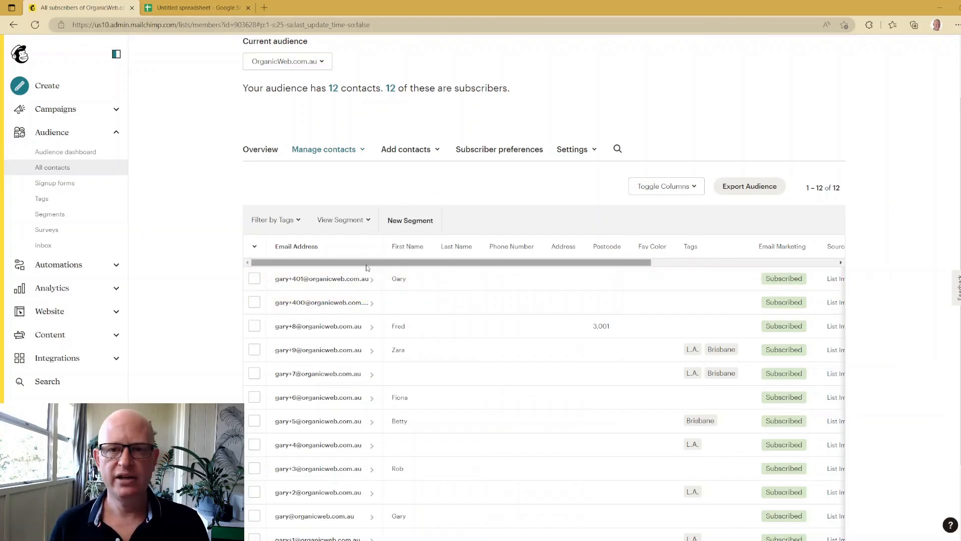
Choose Add a subscriber to bring up the single-contact form.
click(405, 149)
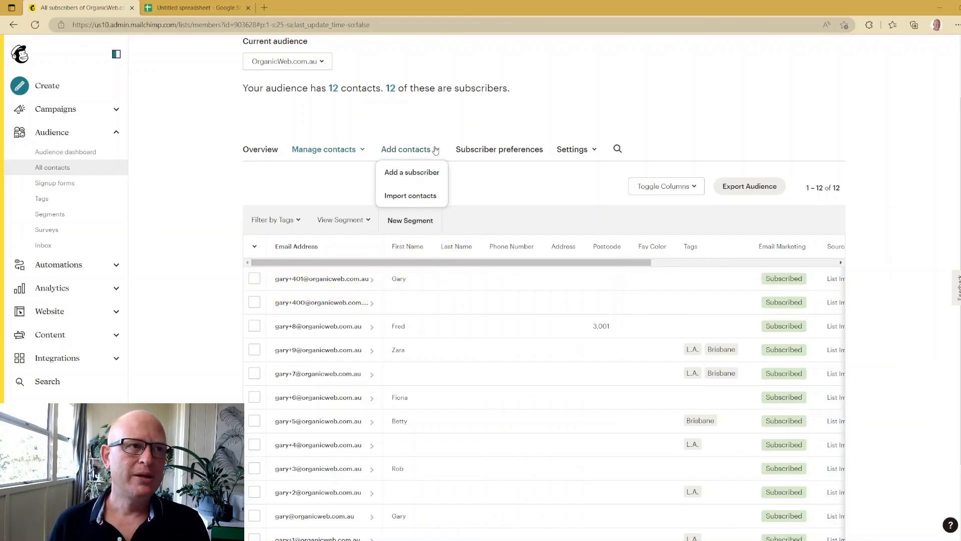
mouse_move(412, 172)
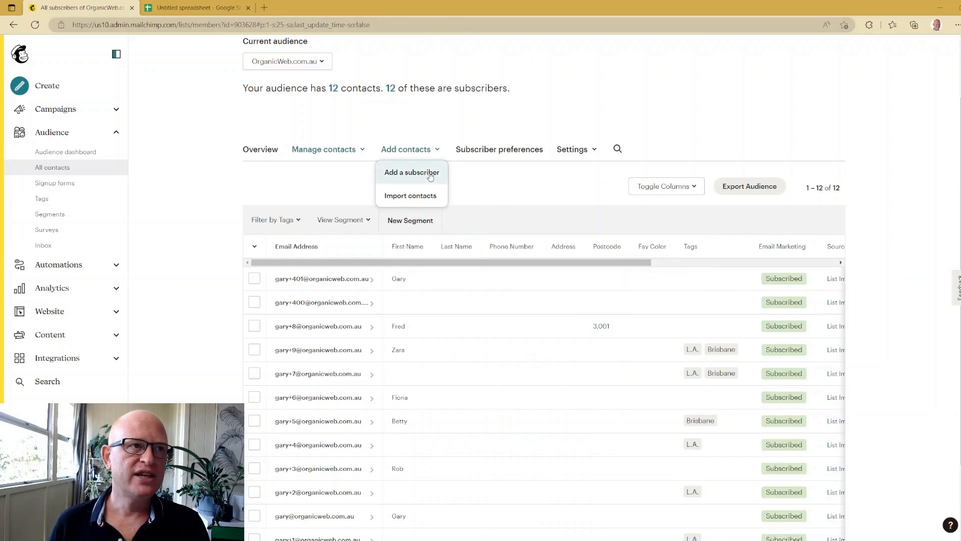
click(412, 172)
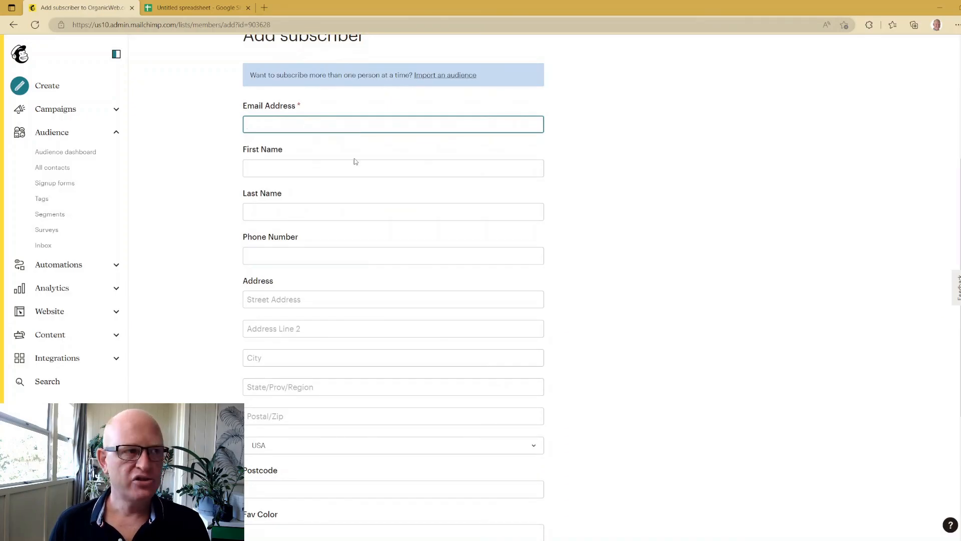
scroll(down, 3)
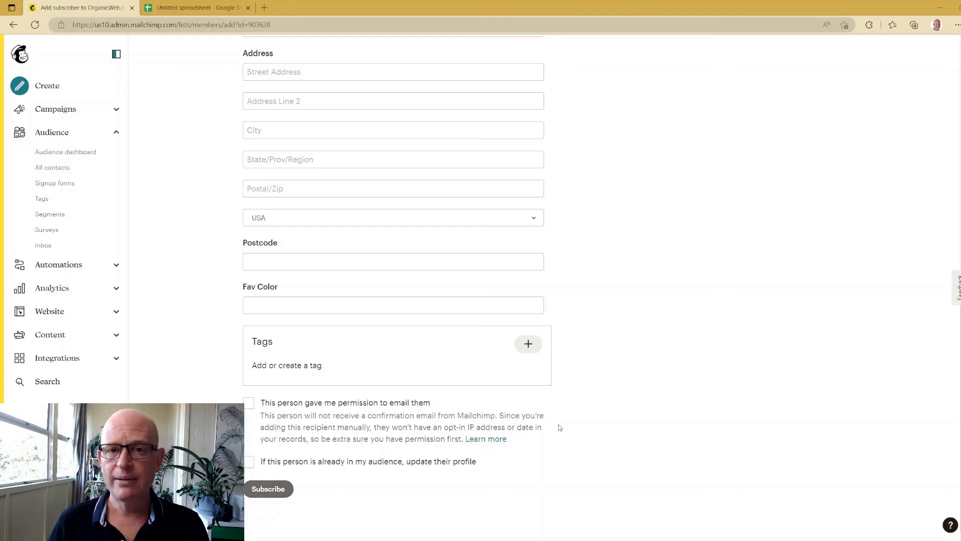
mouse_move(567, 386)
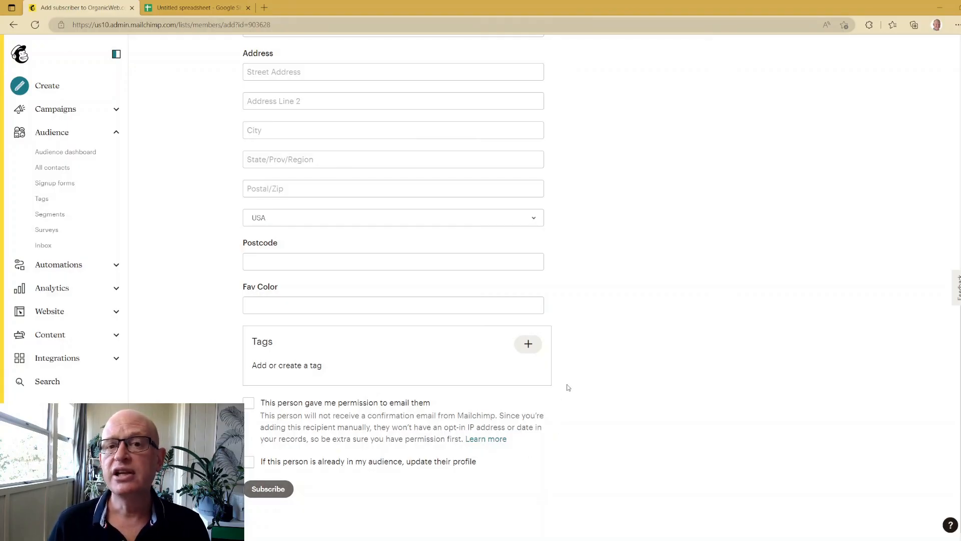